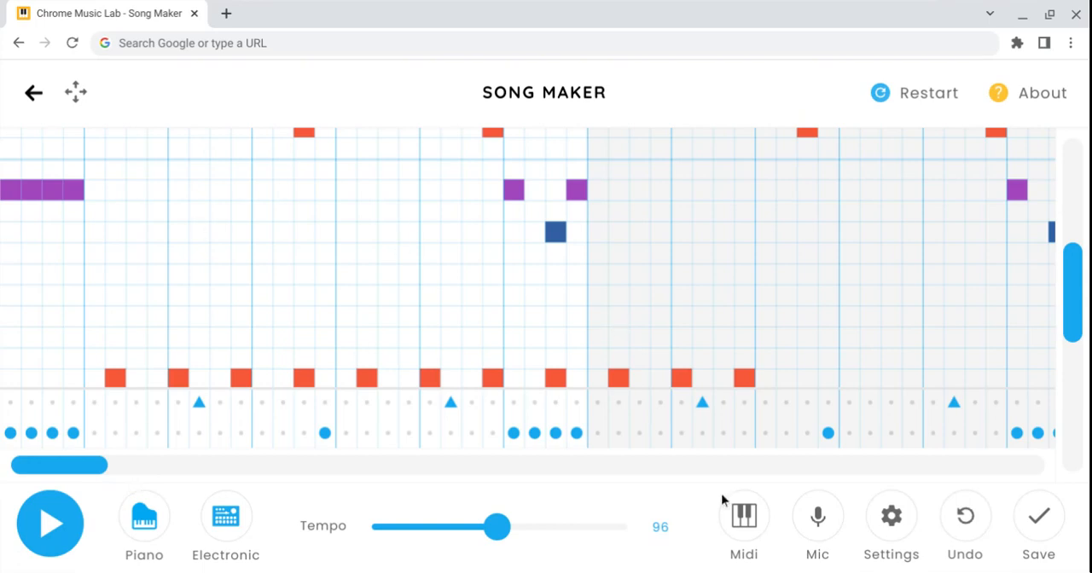
Confirm the chromatic, 3-octave, 16-bar song settings and start playback of the melody.
click(890, 515)
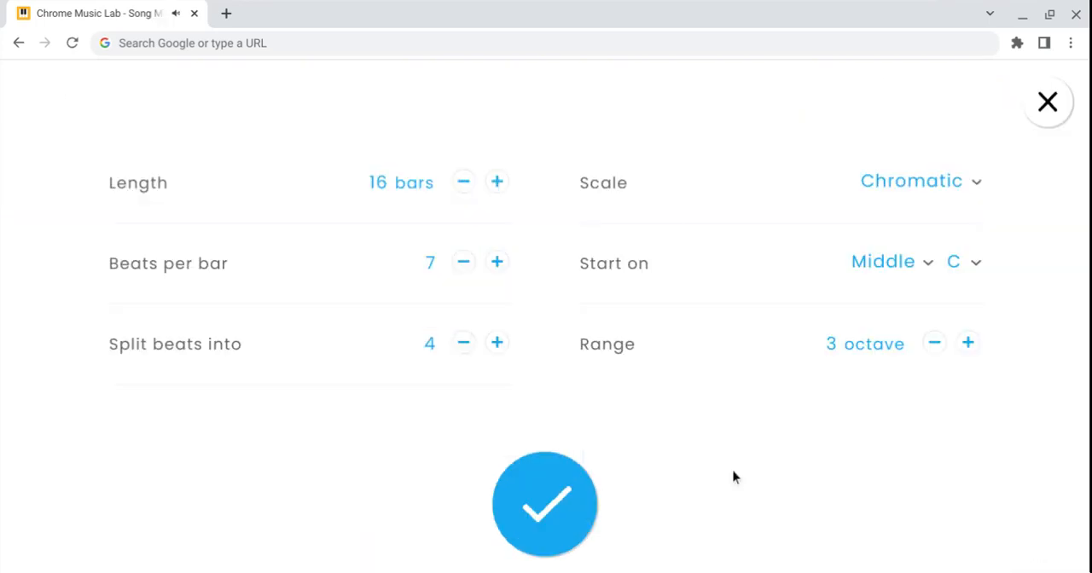
mouse_move(612, 99)
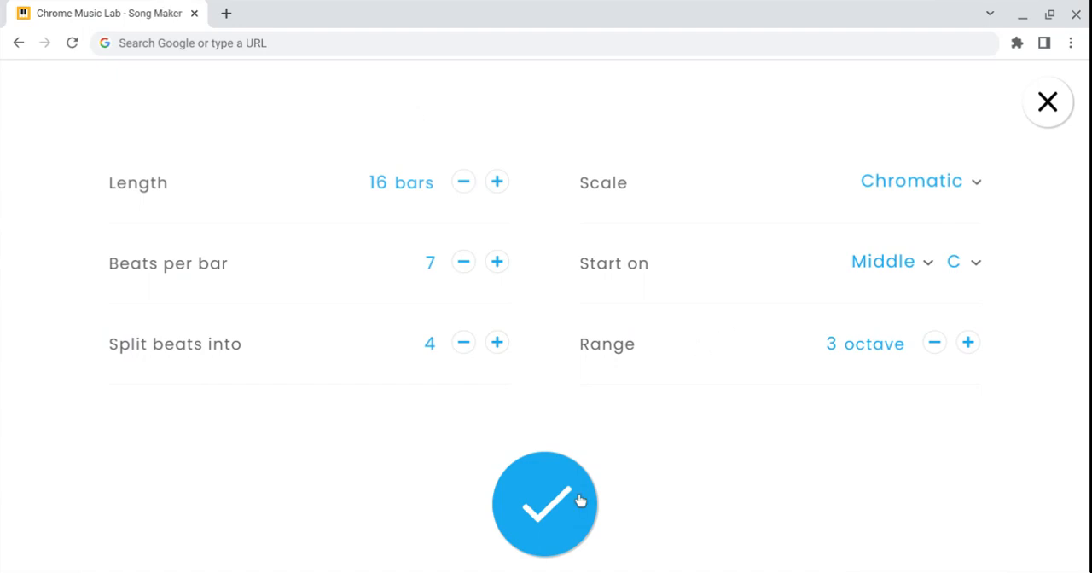
click(546, 503)
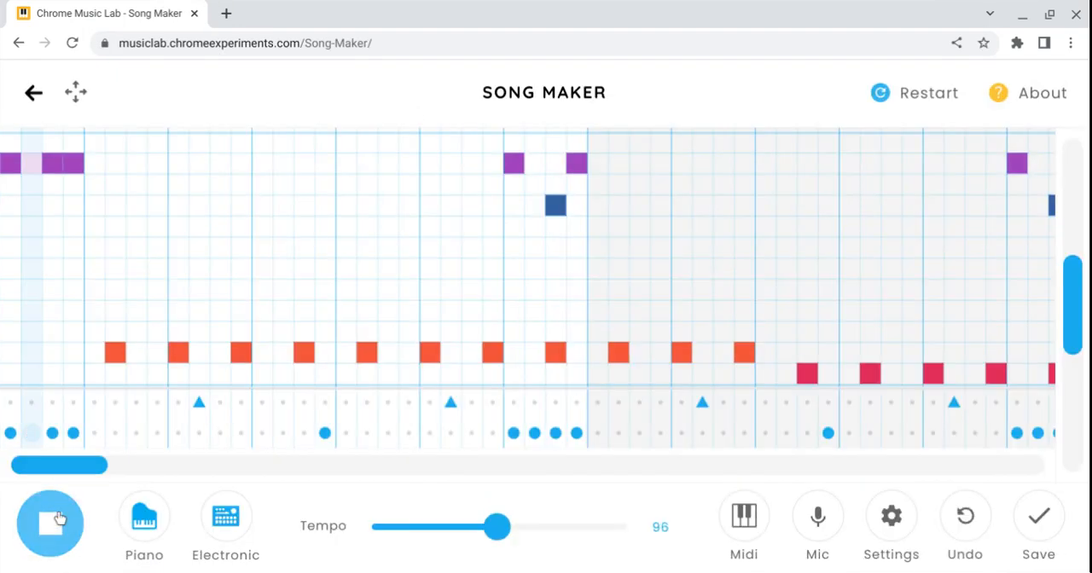
click(49, 522)
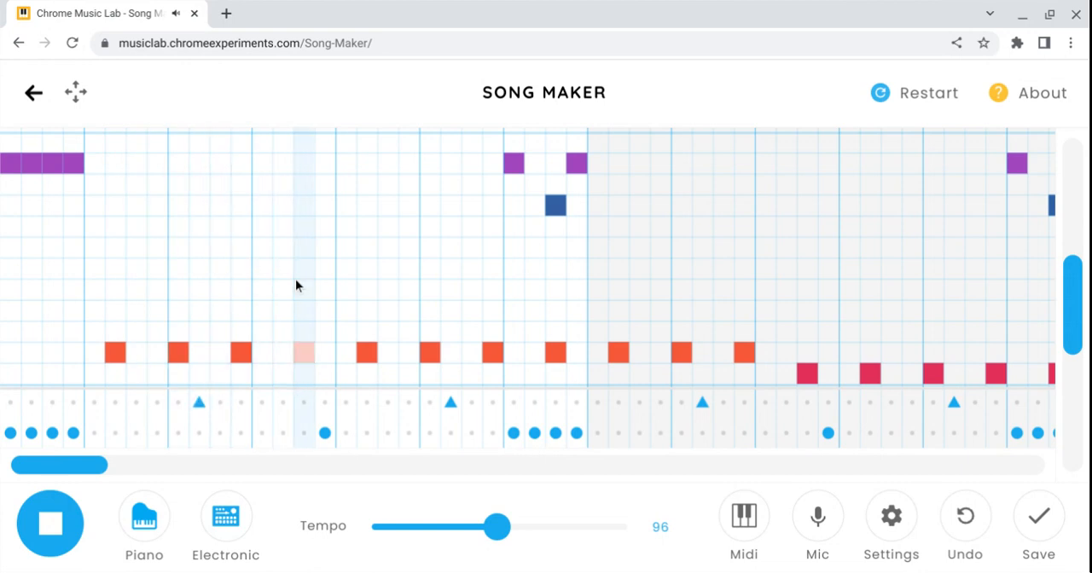